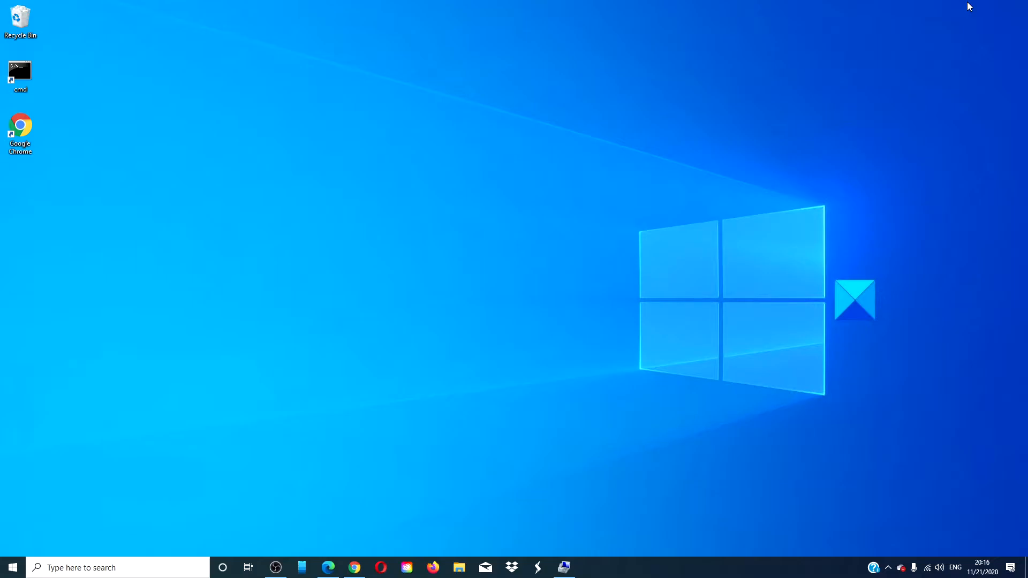
Start a new desktop shortcut from the desktop's New context menu.
right_click(567, 218)
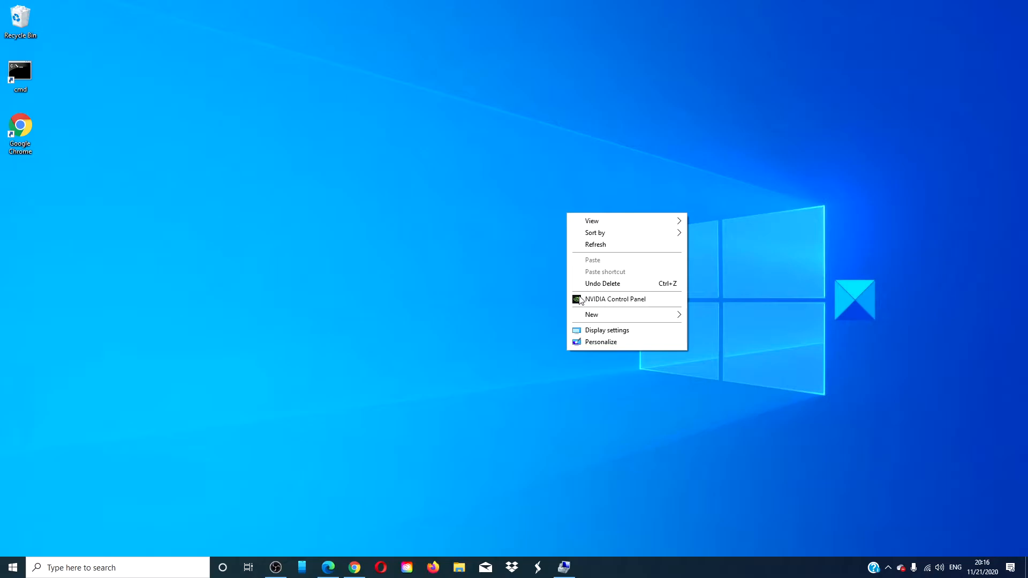
click(590, 315)
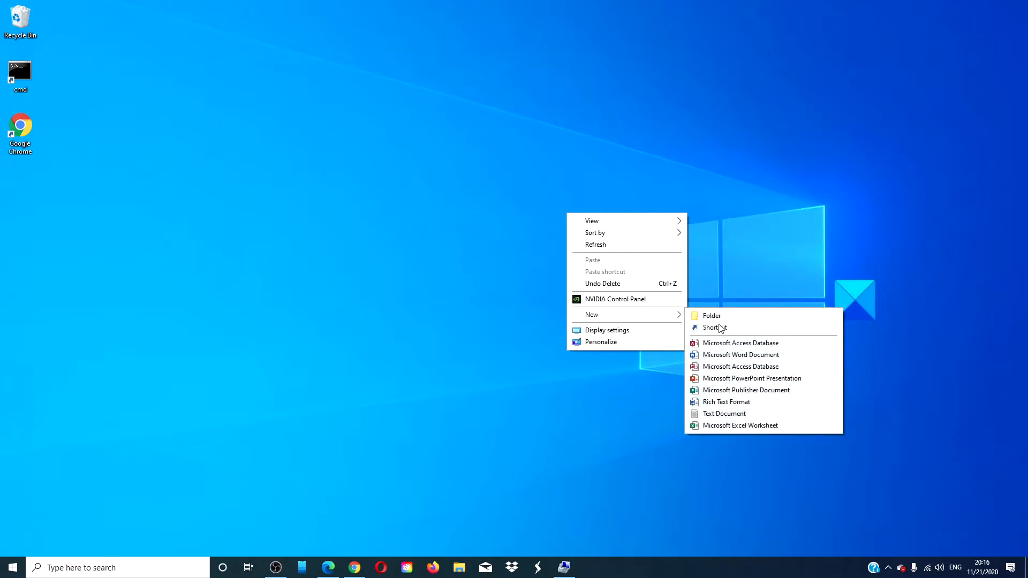
click(713, 327)
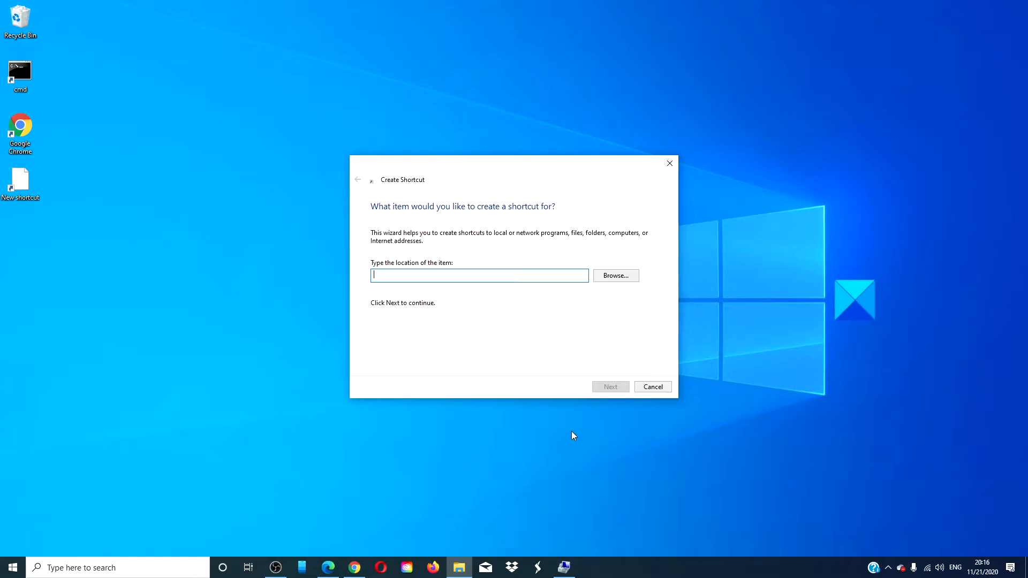
mouse_move(469, 441)
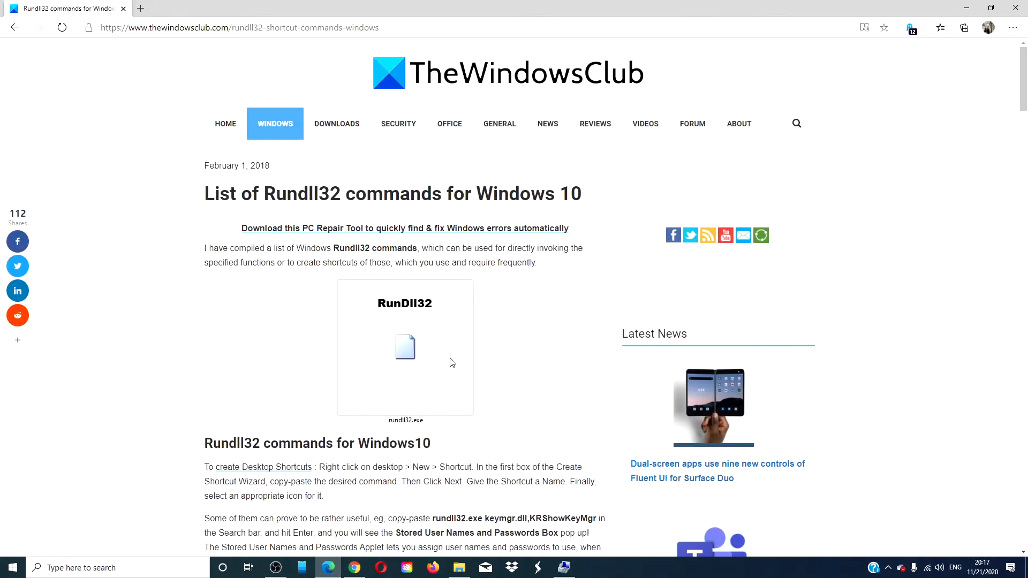
scroll(down, 3)
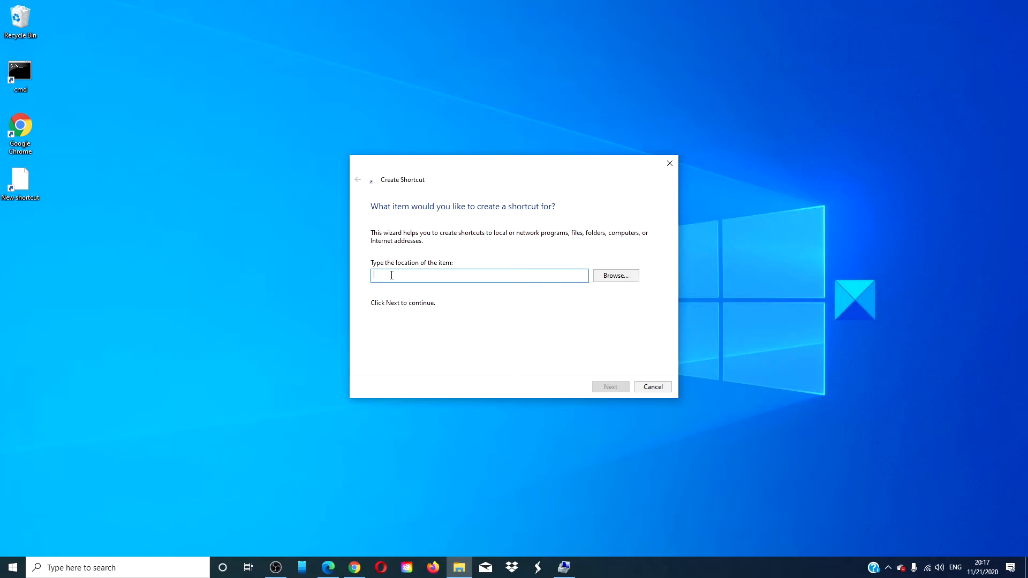
Create a shortcut named 'Device Manager' for 'RunDll32.exe devmgr.dll DeviceManager_Execute'.
text(RunDll32.exe devmgr.dll DeviceManager_Execute)
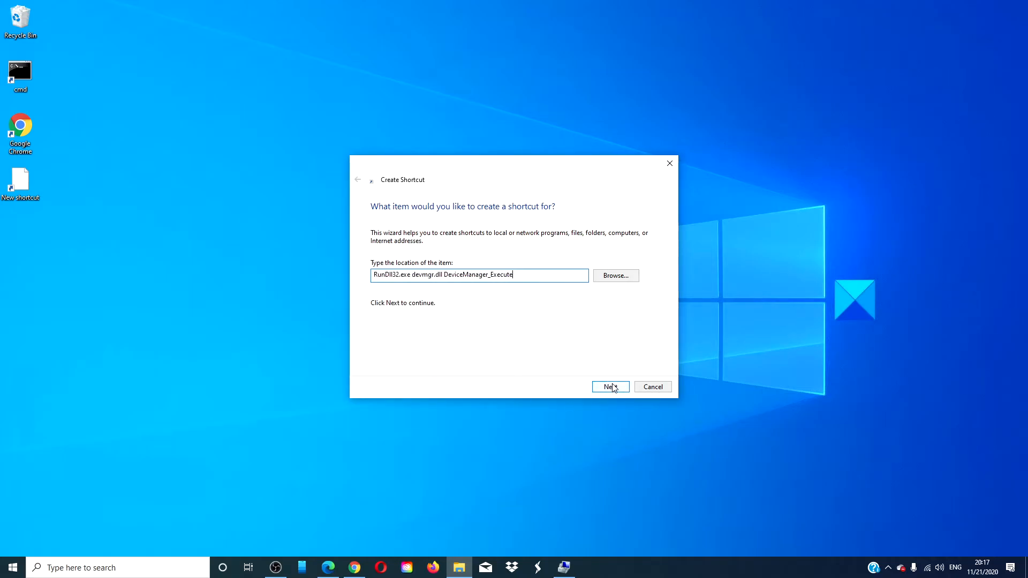
click(608, 387)
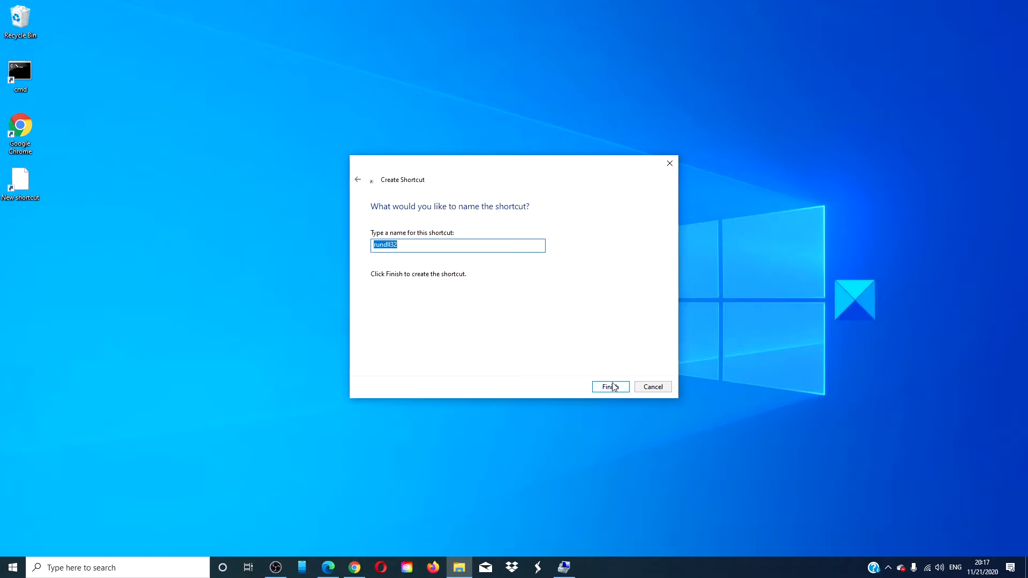
text(Device Man)
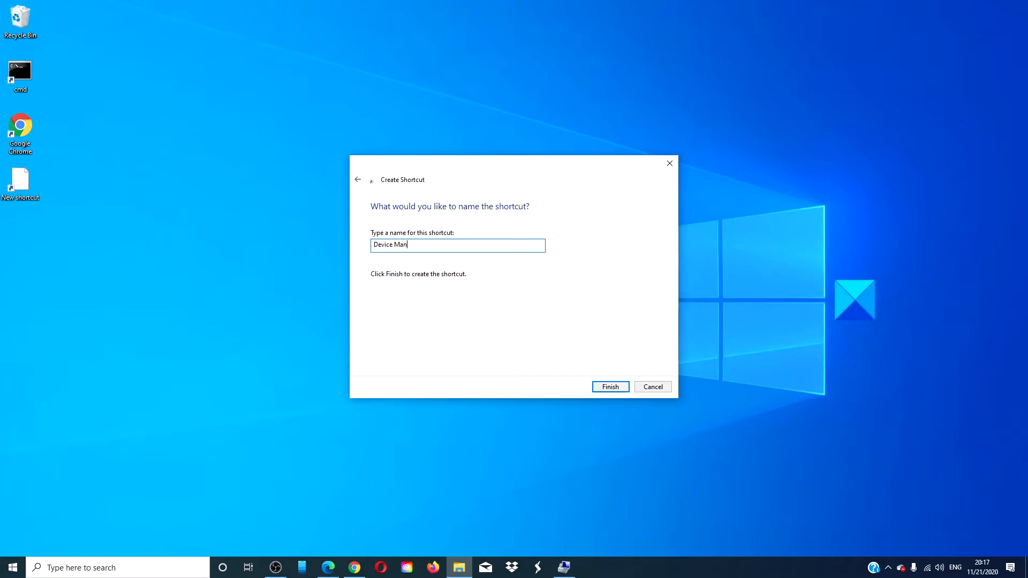
text(ager)
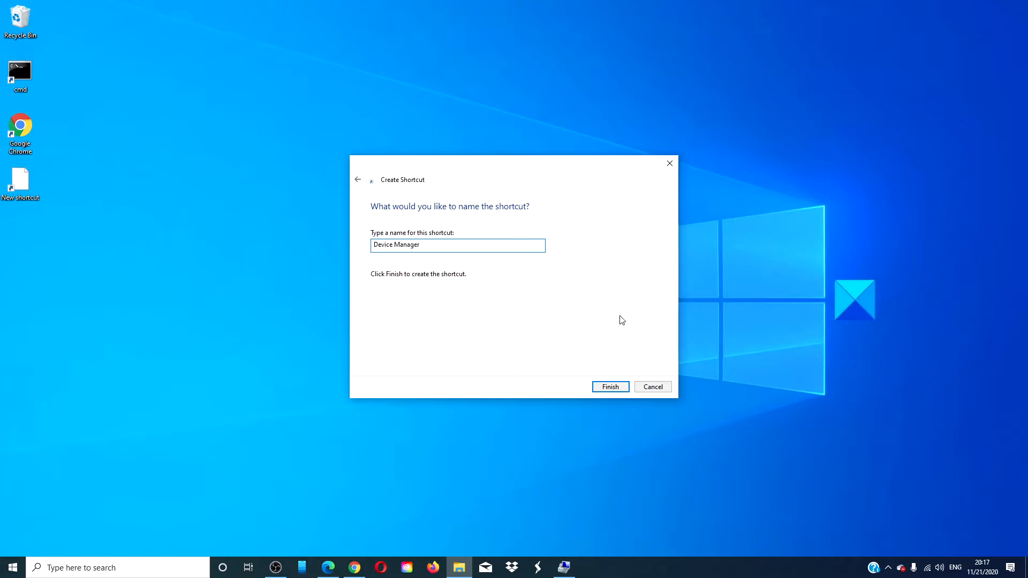
click(608, 386)
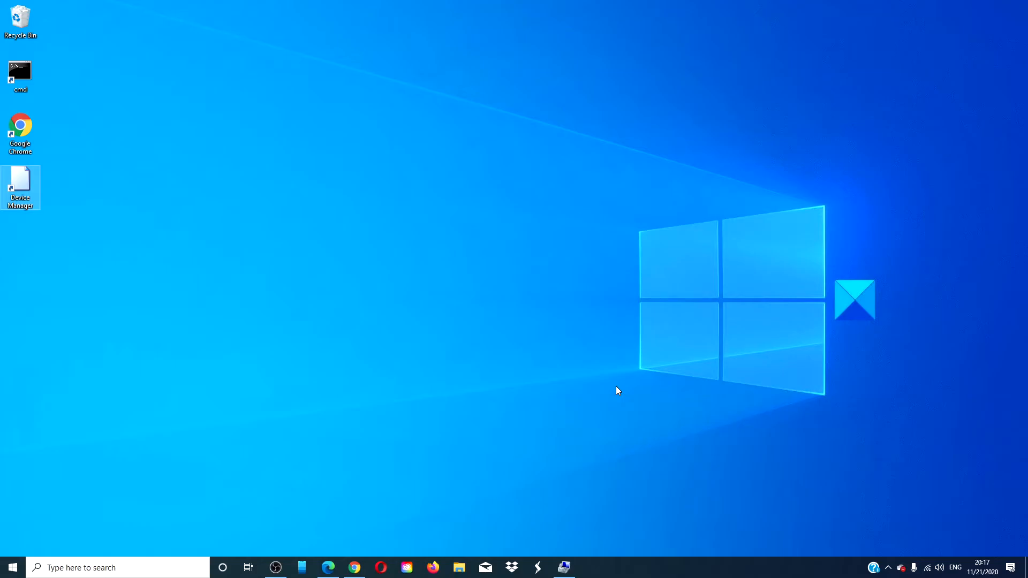
mouse_move(383, 376)
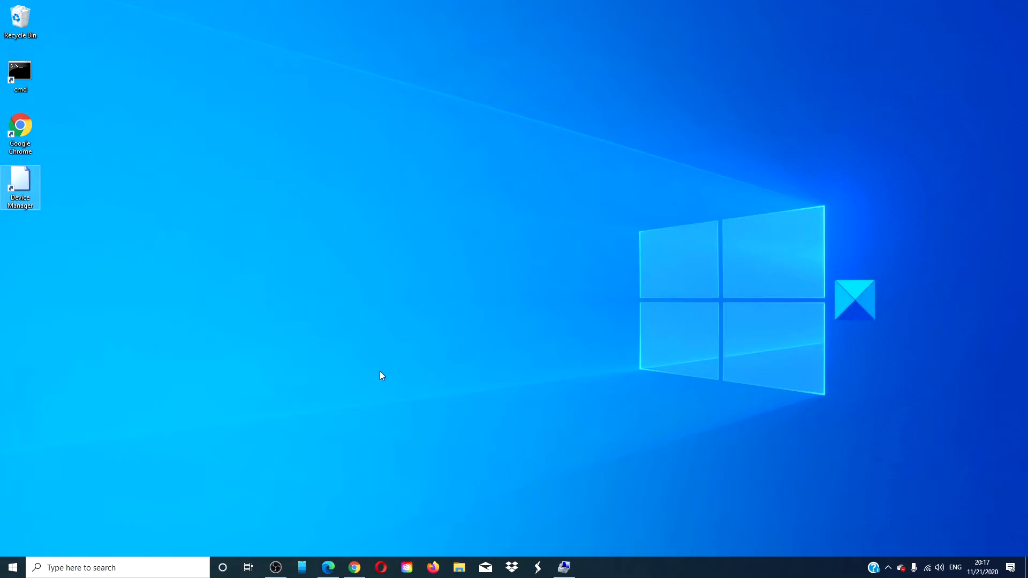
click(20, 184)
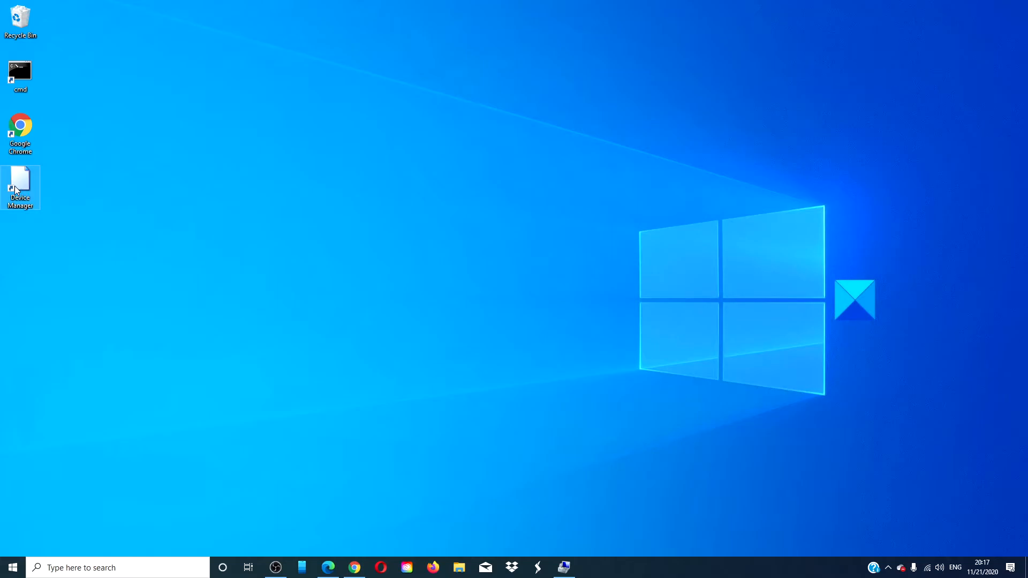
double_click(21, 184)
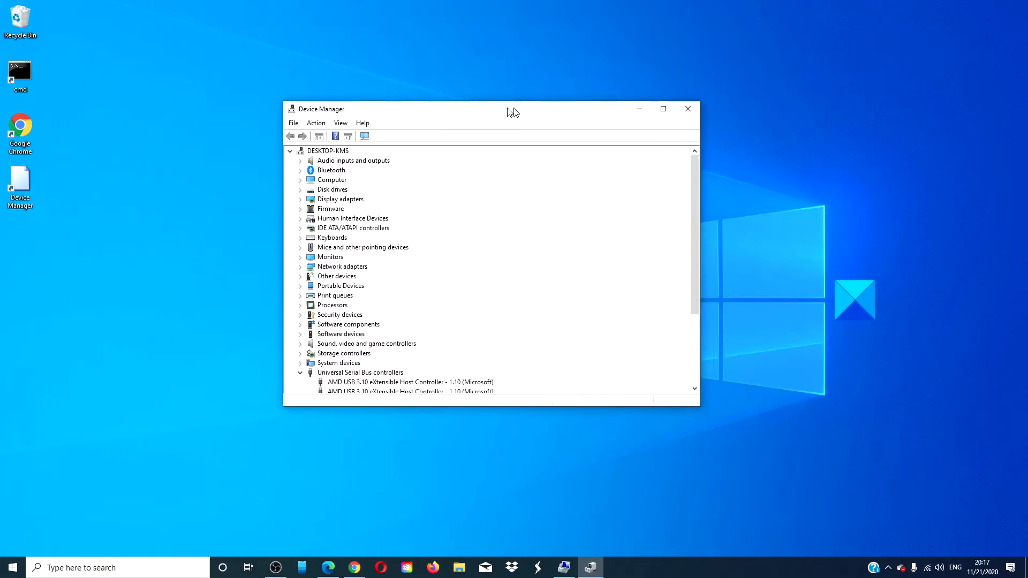
drag(513, 109, 545, 112)
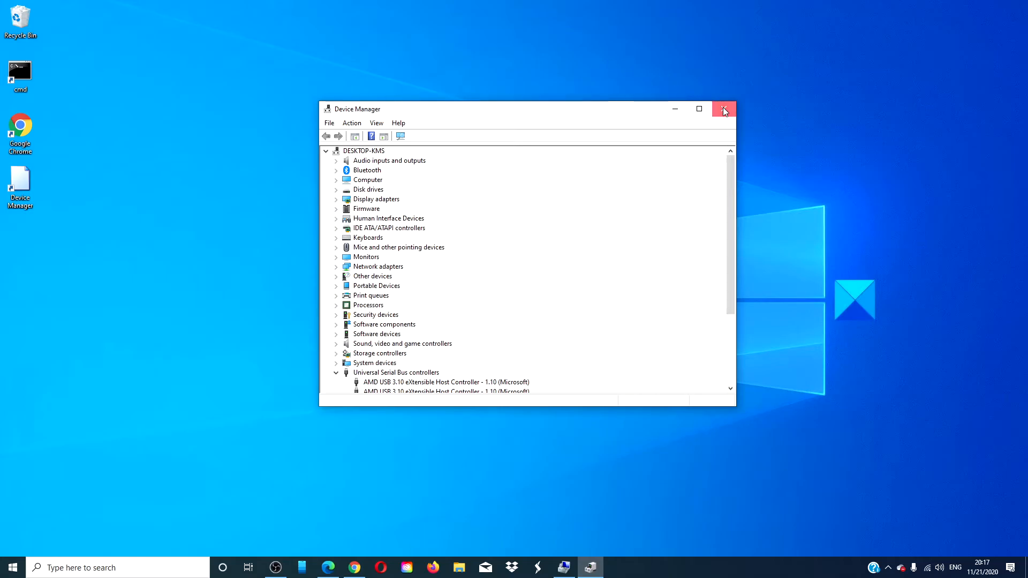
click(724, 109)
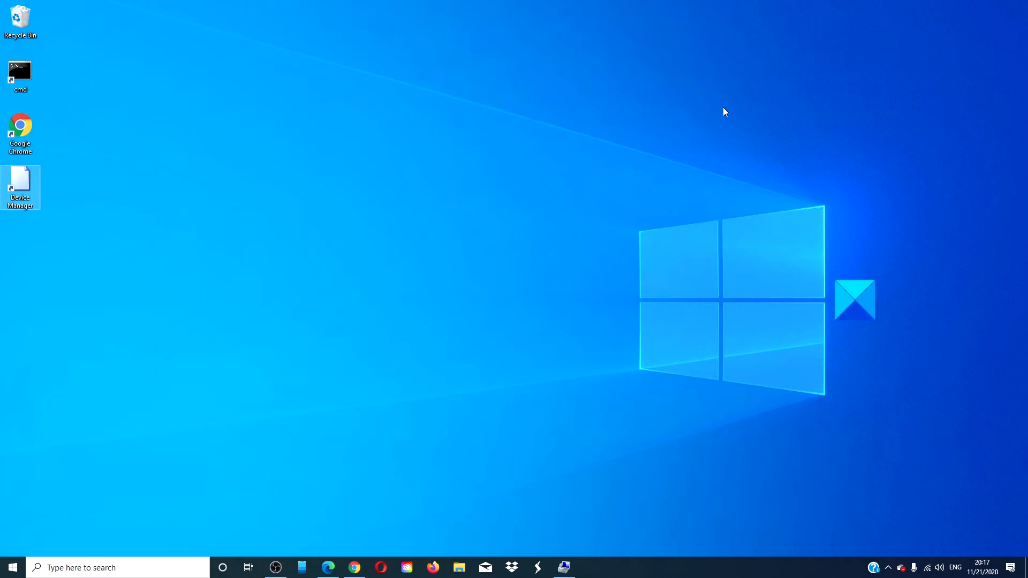
Switch back to the TheWindowsClub Rundll32 commands article in Edge from the taskbar.
click(327, 567)
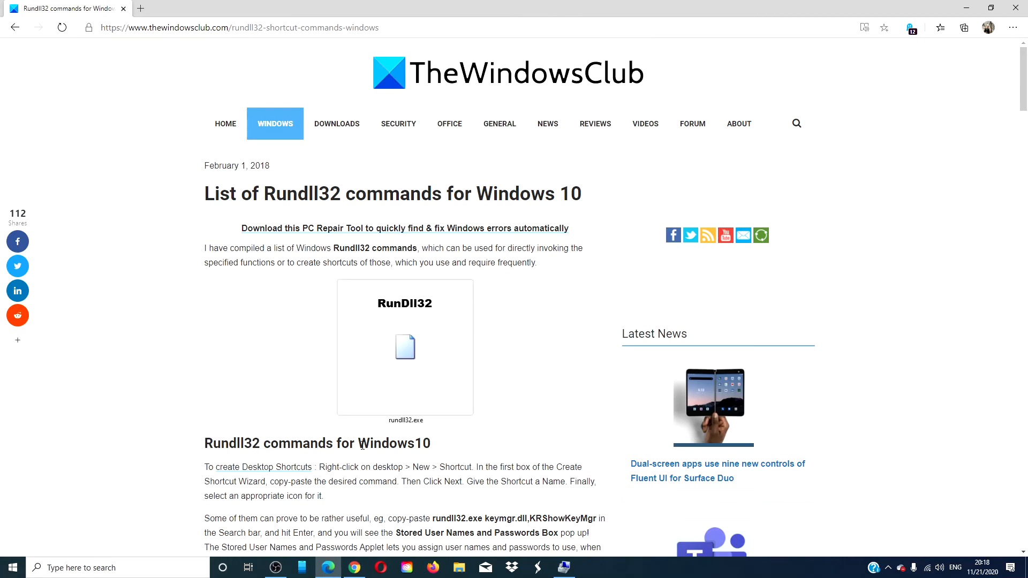